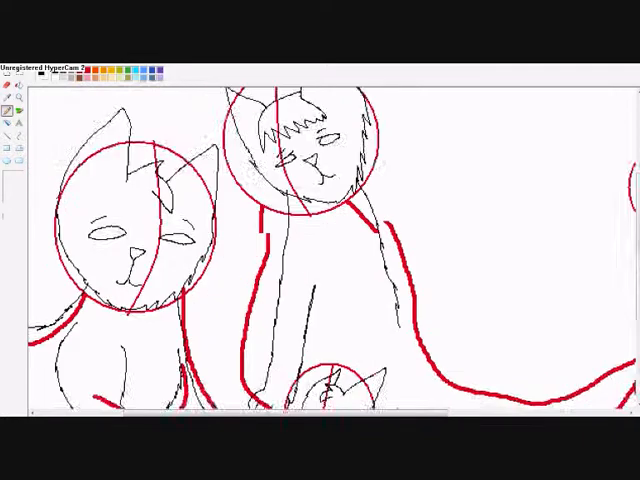
Bring up the File menu commands for the cat sketch drawing.
left_click(16, 66)
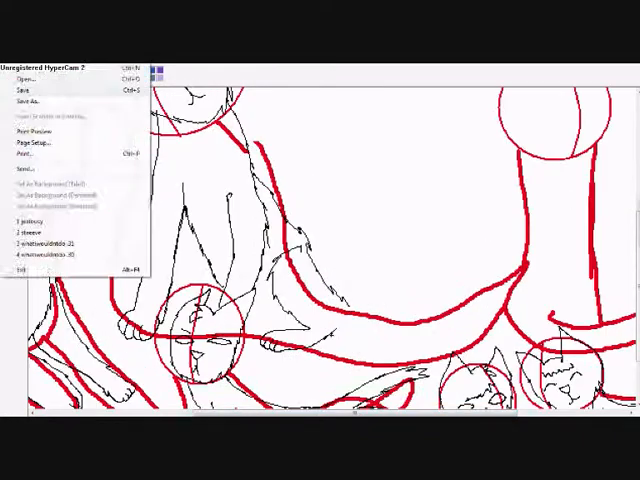